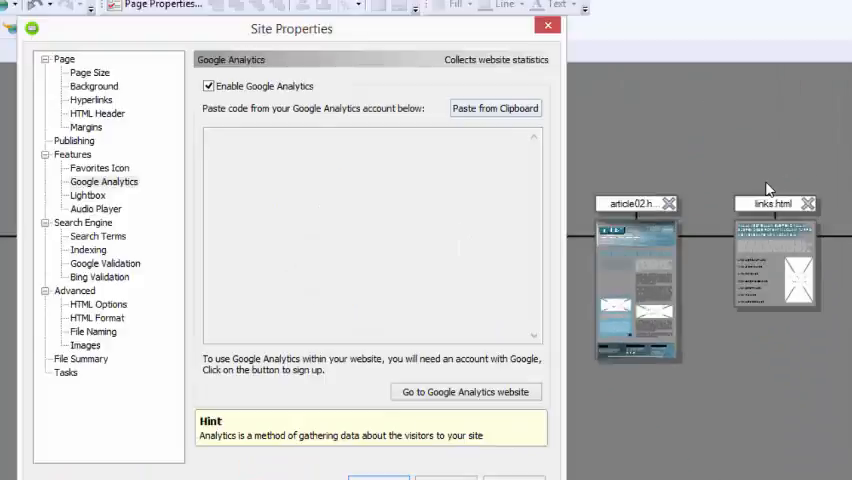
Step: Tick Enable Google Analytics under Site Properties > Features and confirm the dialog
{"action": "left_click", "coordinate": [547, 25]}
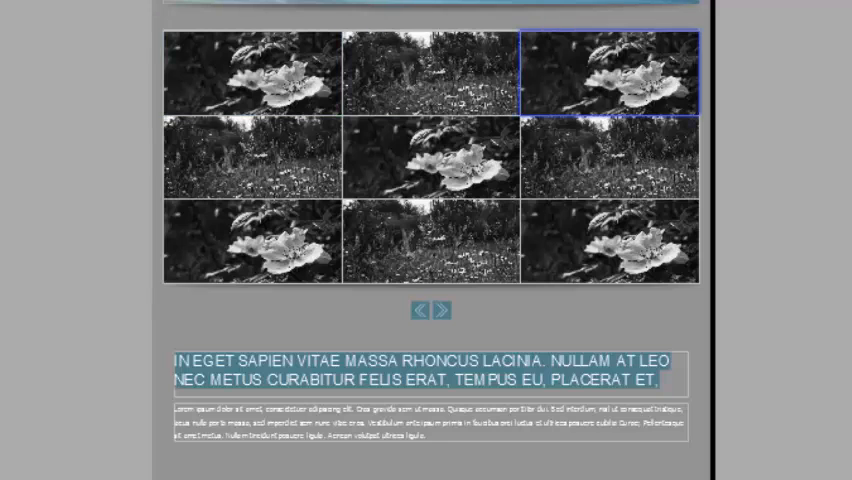
Step: Open the nine-photo flower gallery page in the Page Editor to view the slideshow
{"action": "left_click", "coordinate": [250, 241]}
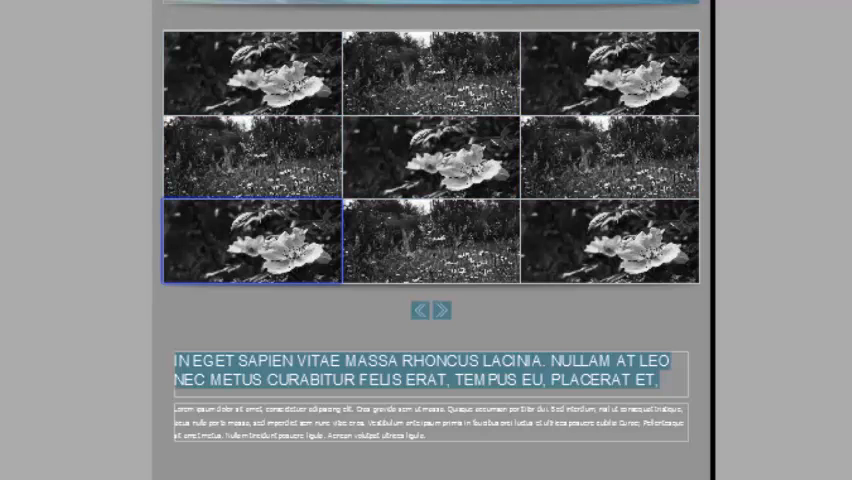